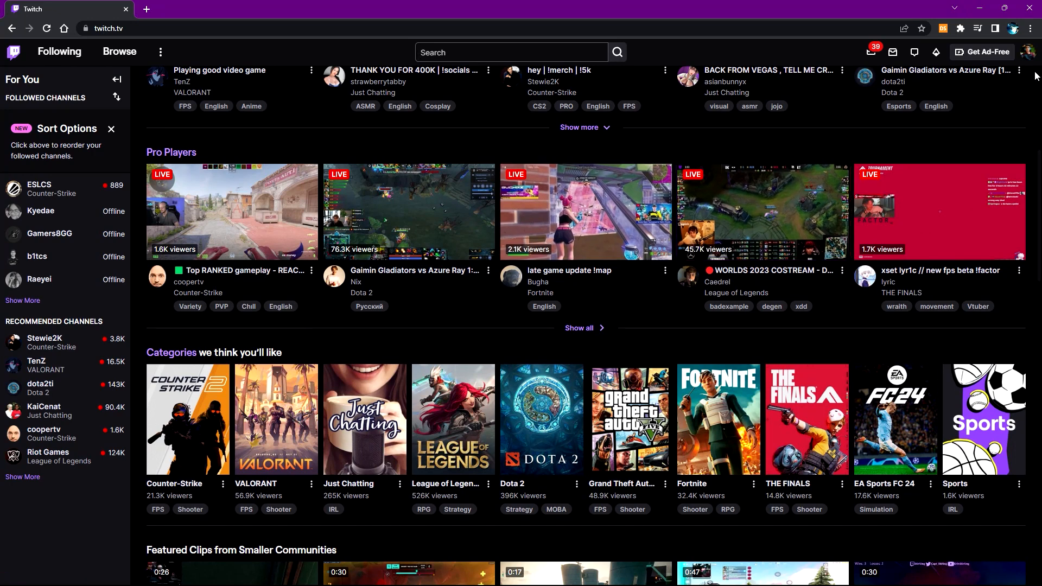
pyautogui.moveTo(1031, 28)
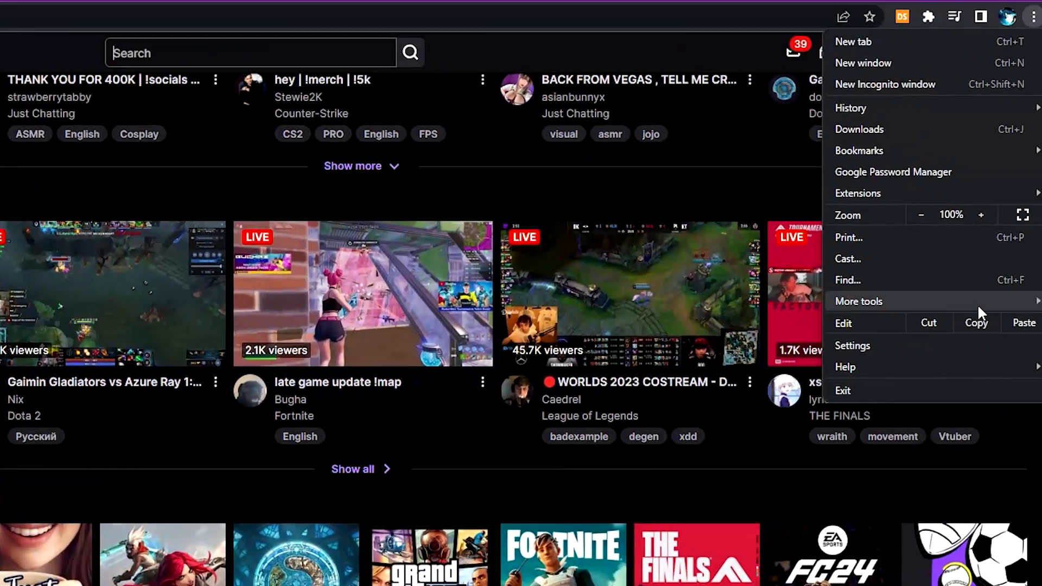
pyautogui.moveTo(857, 193)
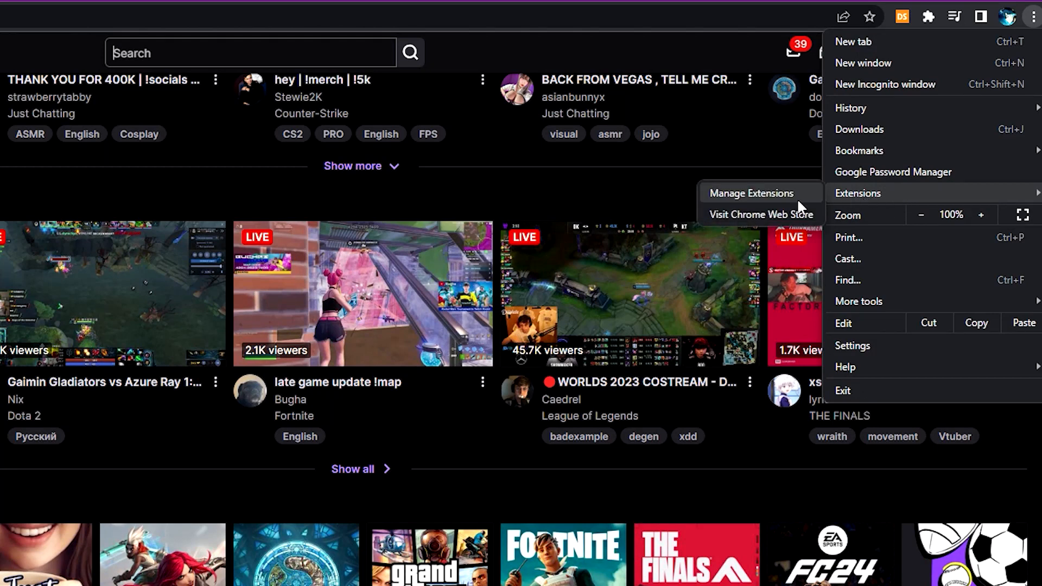
pyautogui.moveTo(844, 226)
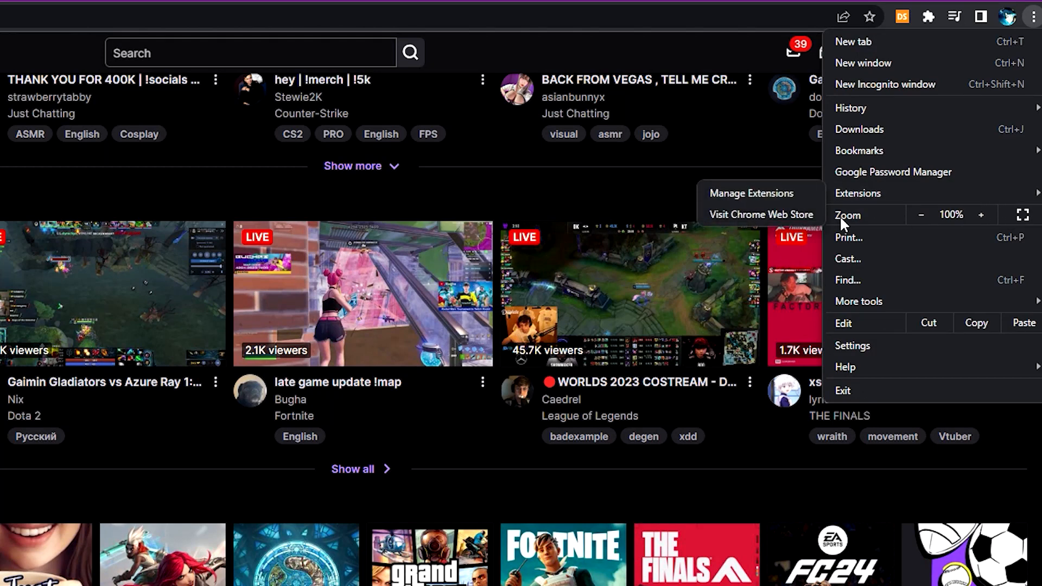
# Step: Search the Chrome Web Store for 'tam' and open the Tampermonkey listing
pyautogui.click(760, 214)
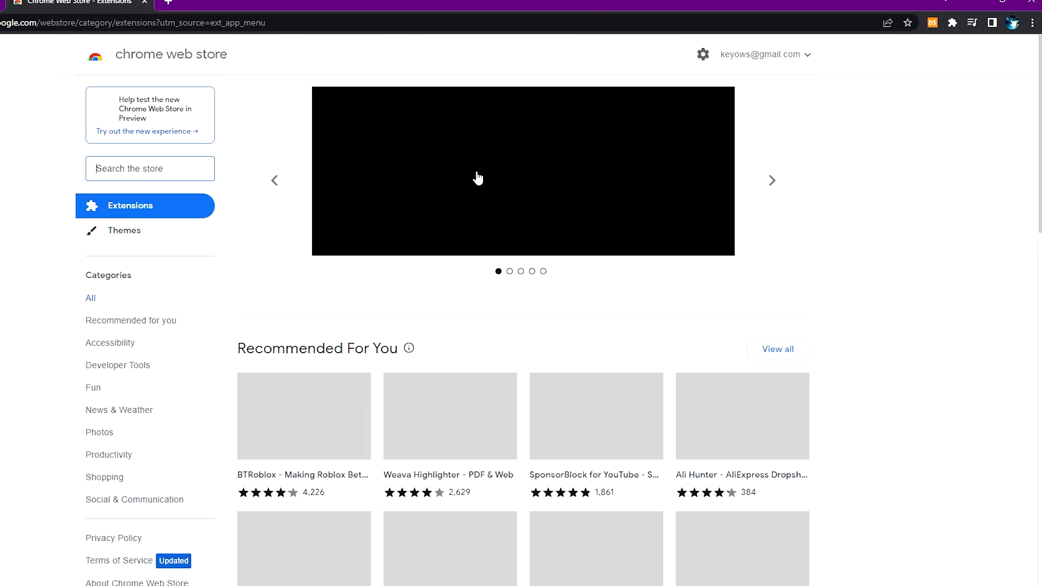
pyautogui.write('tampermonkey')
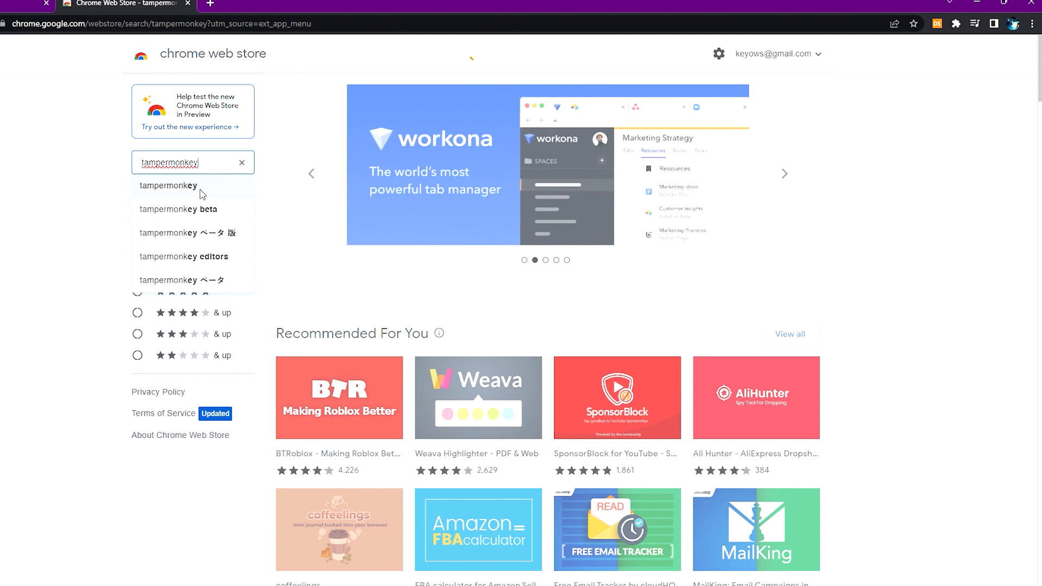
pyautogui.click(169, 186)
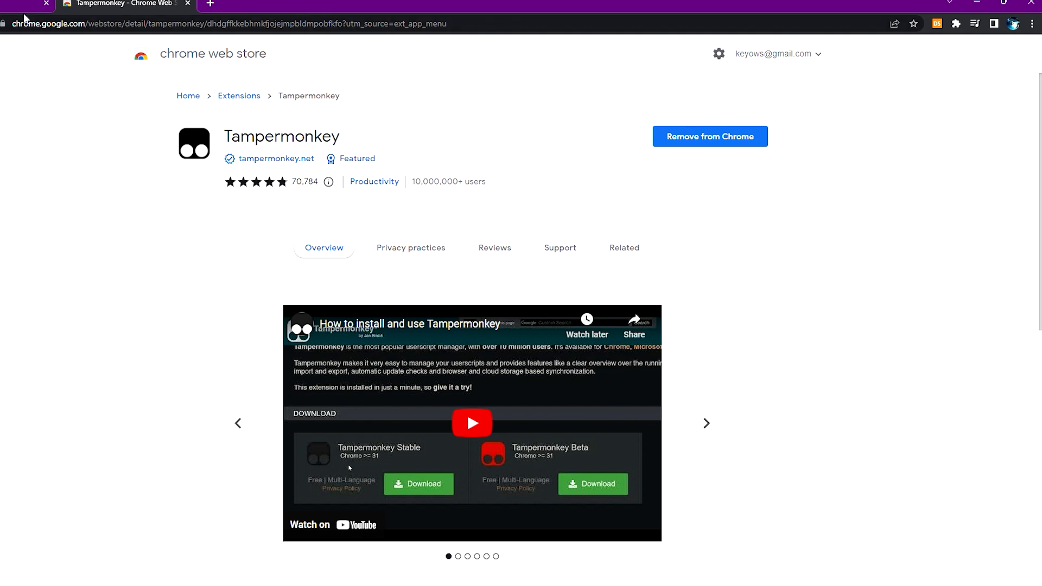
pyautogui.moveTo(907, 59)
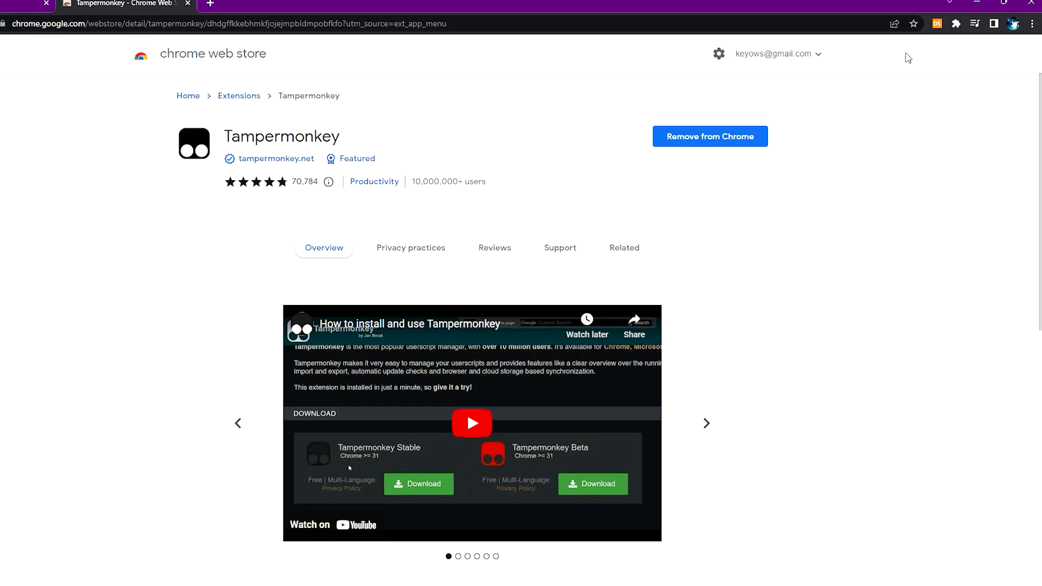
# Step: Choose Find new scripts from the Tampermonkey toolbar menu to open tampermonkey.net/scripts.php
pyautogui.click(958, 24)
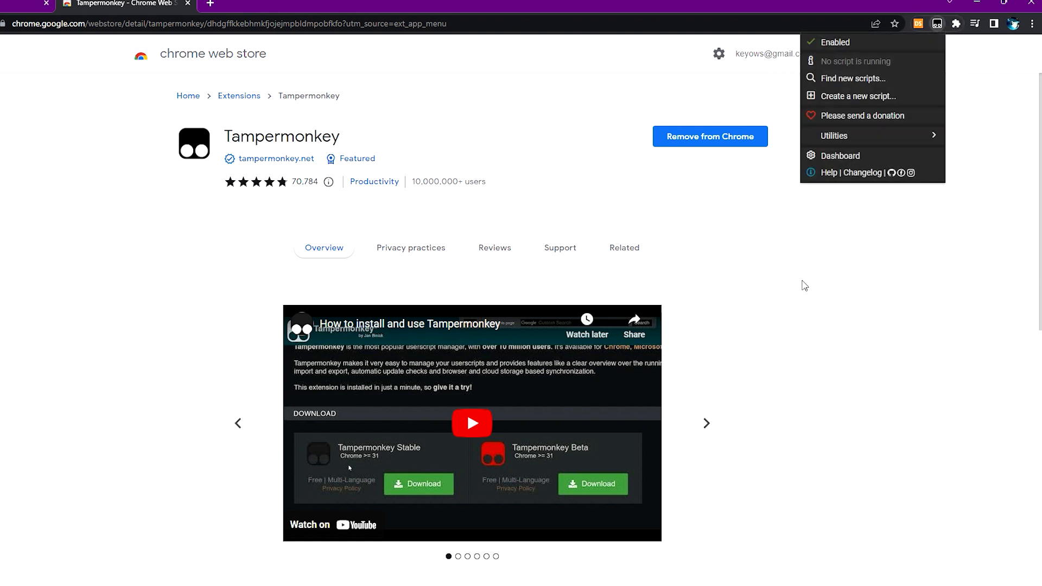
pyautogui.moveTo(859, 95)
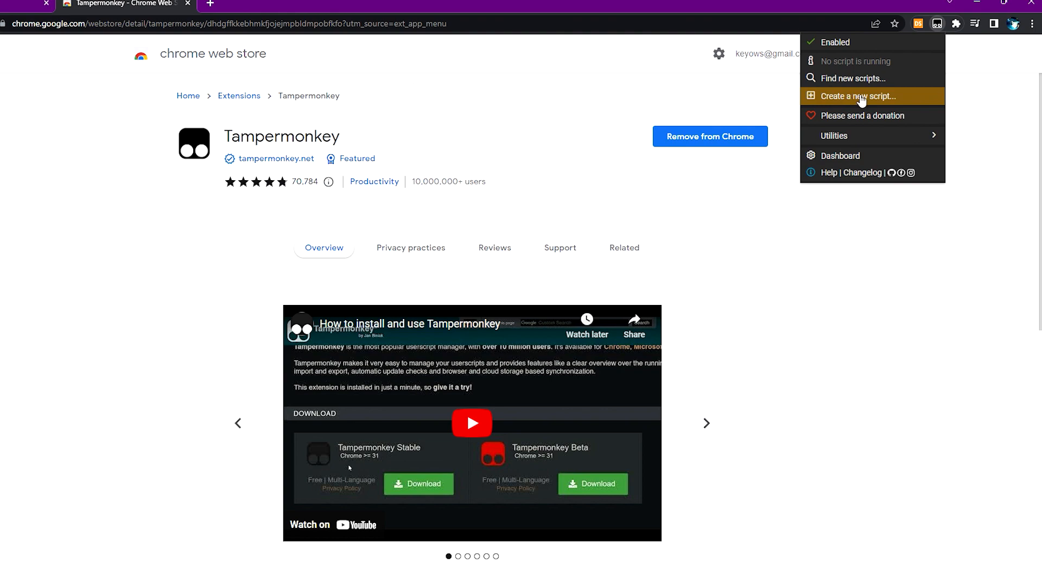
pyautogui.click(955, 24)
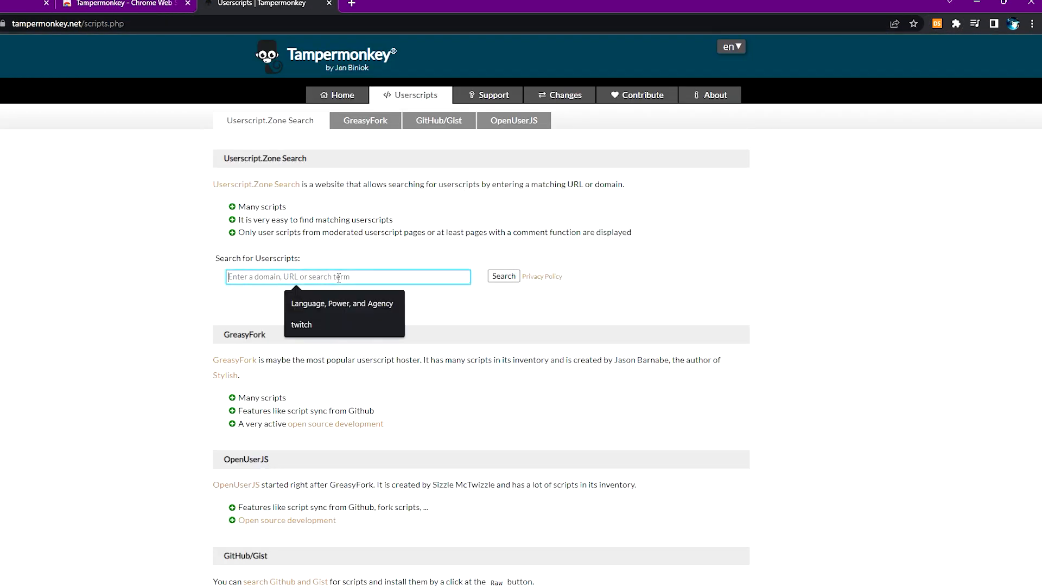
# Step: Search Userscript.Zone for 'twitch' and scroll through the 235 results
pyautogui.click(301, 325)
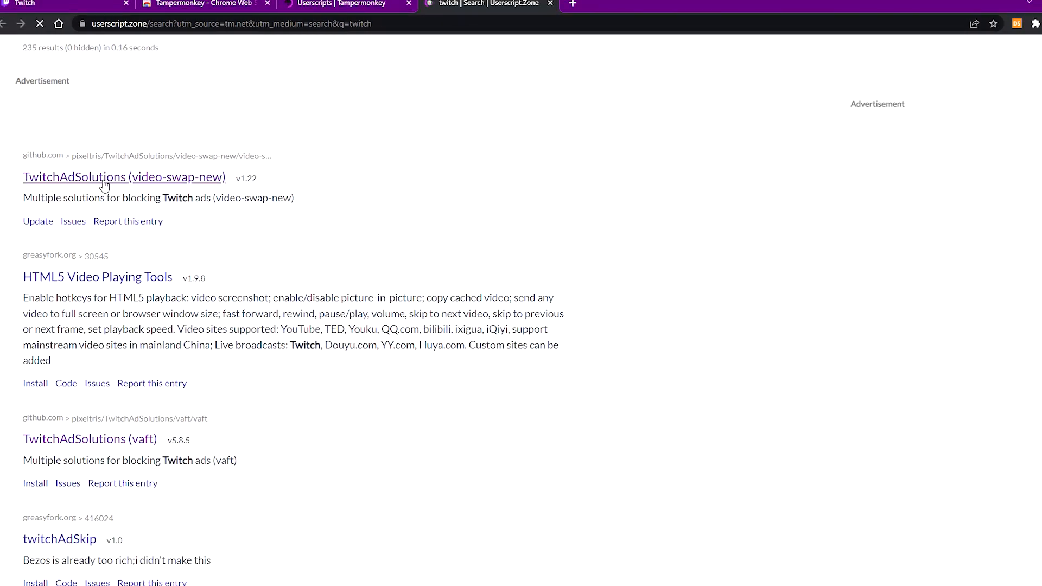
pyautogui.scroll(-3)
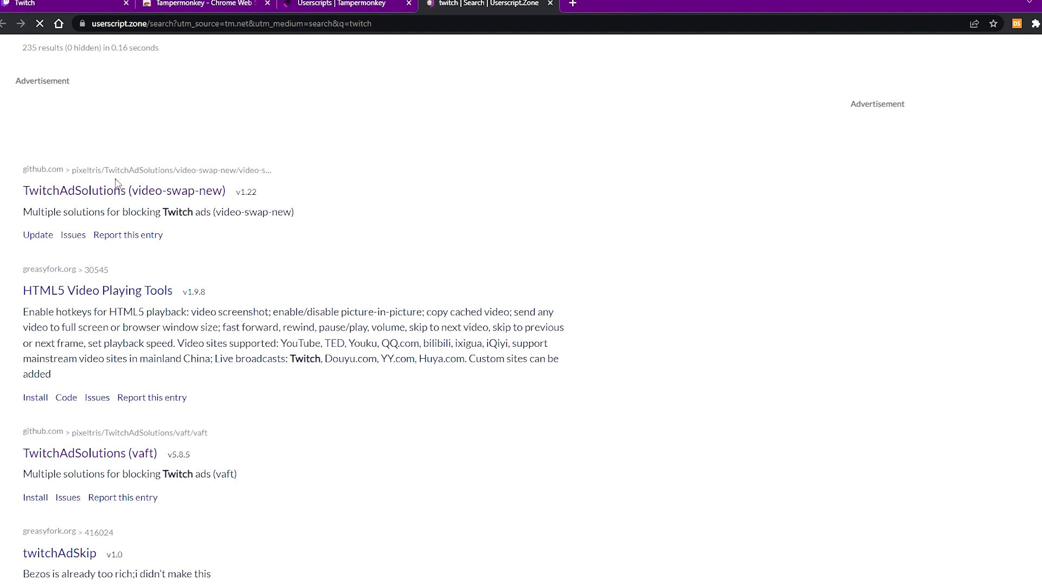
# Step: Open the TwitchAdSolutions (video-swap-new) result and scroll its README to the Scripts section
pyautogui.click(124, 190)
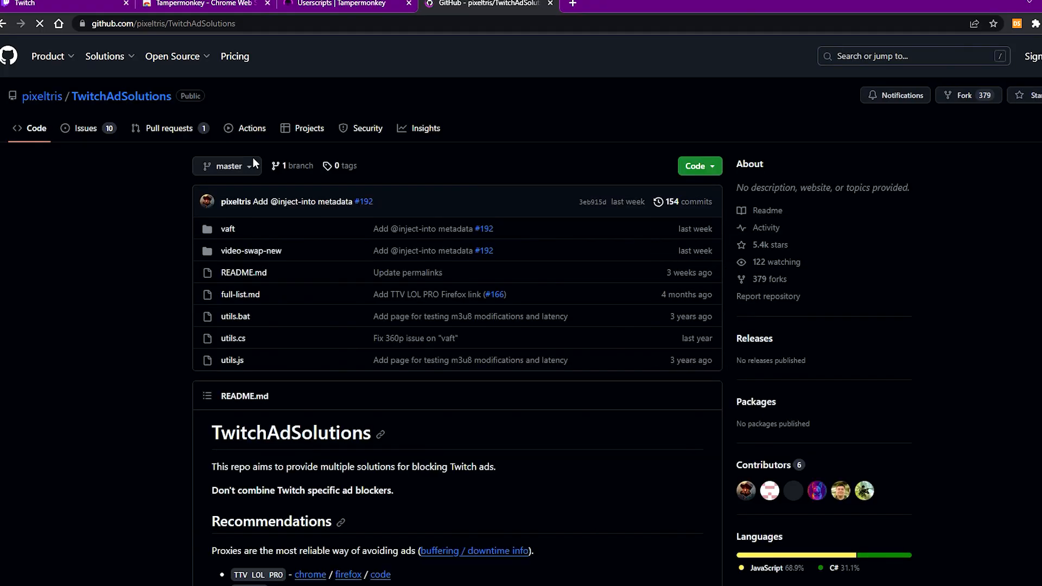
pyautogui.scroll(-3)
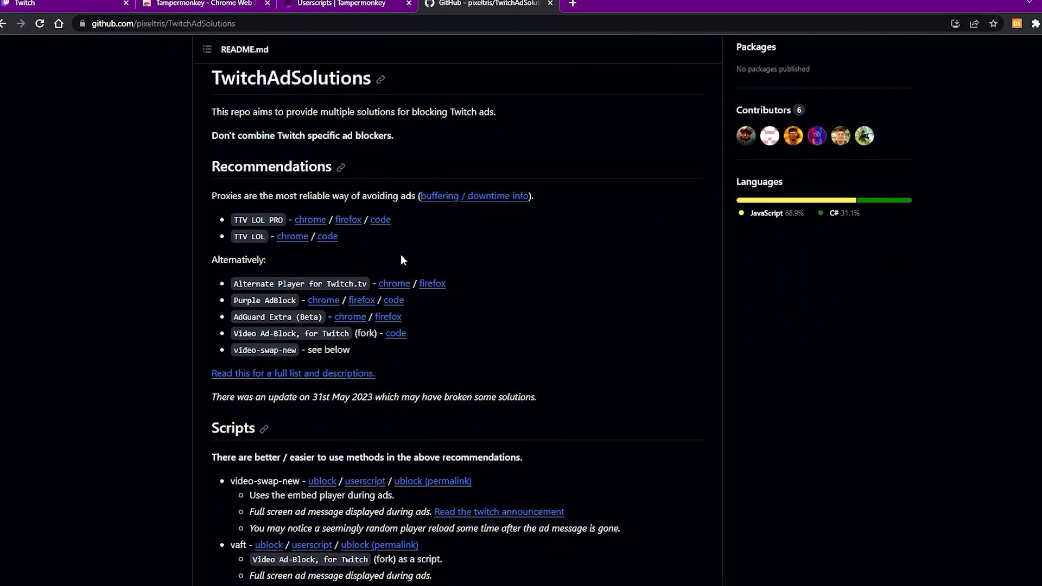
pyautogui.scroll(-3)
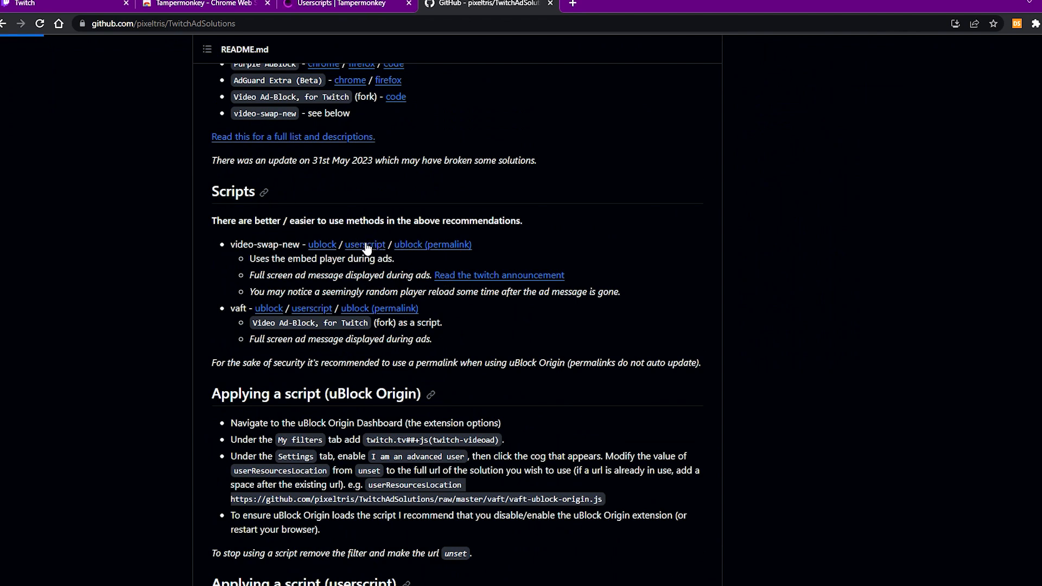
pyautogui.moveTo(371, 253)
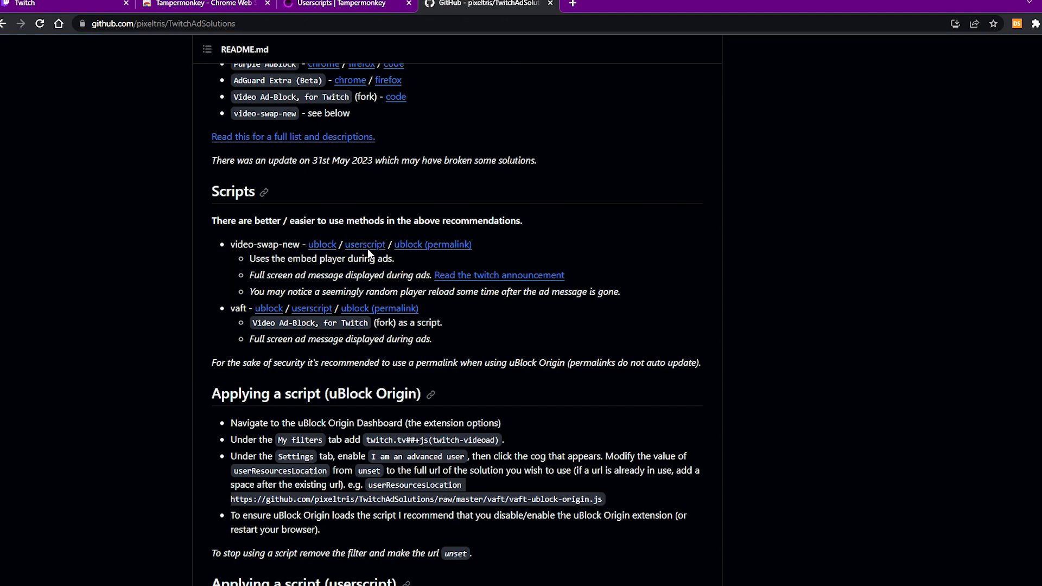
# Step: Reinstall the video-swap-new v1.22 userscript from its README link
pyautogui.click(364, 244)
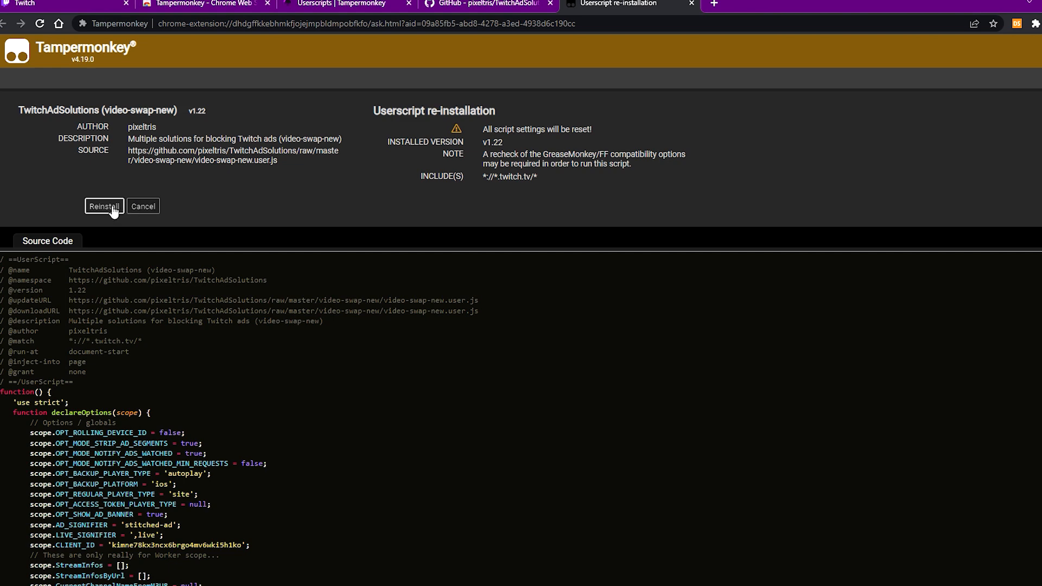
pyautogui.click(105, 206)
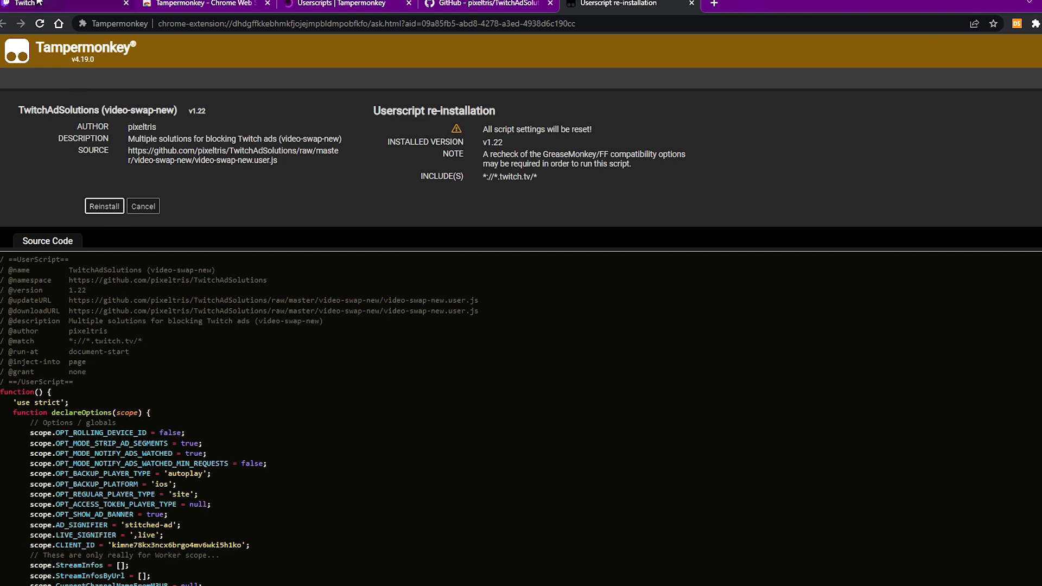